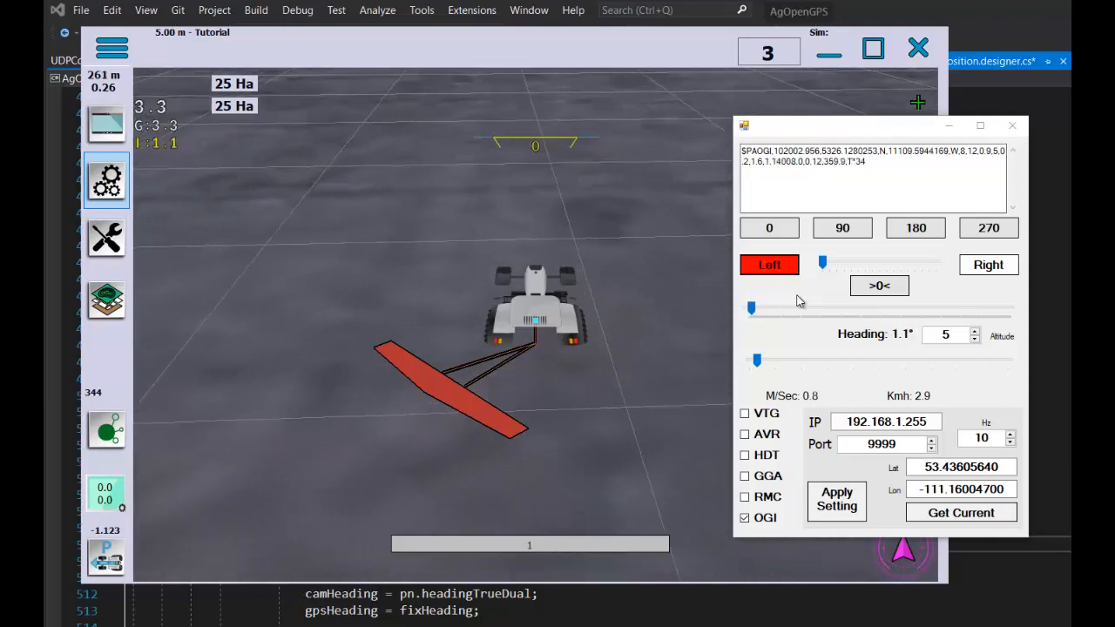
# - Turn the simulated tractor, then bring up vehicle settings toward the Antenna Heading page with Fix
pyautogui.moveTo(751, 306); pyautogui.dragTo(997, 307)
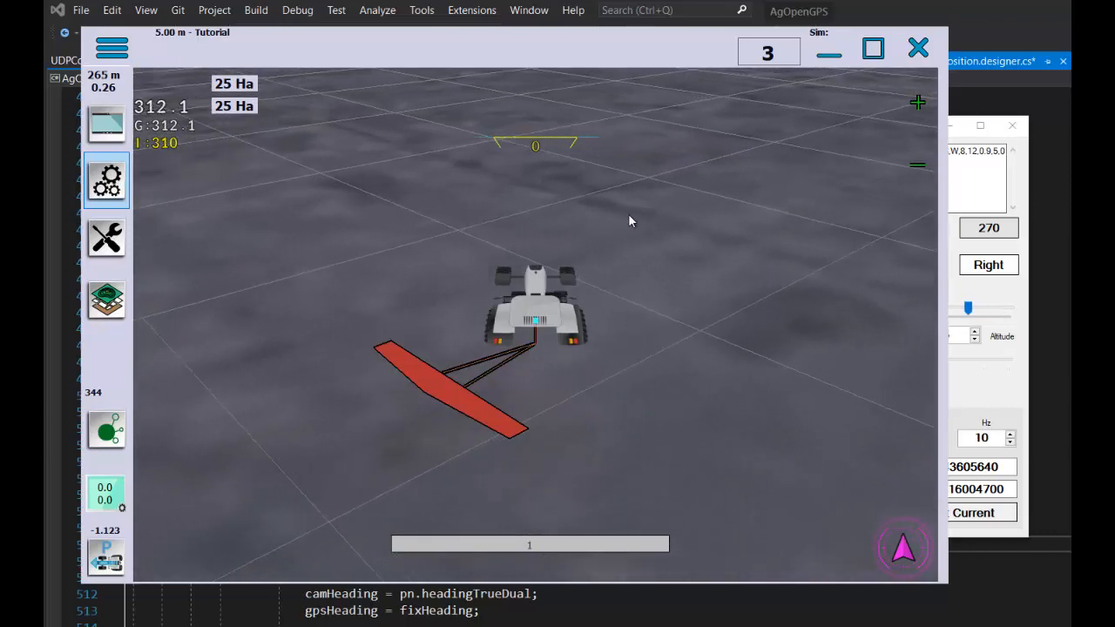
pyautogui.click(105, 179)
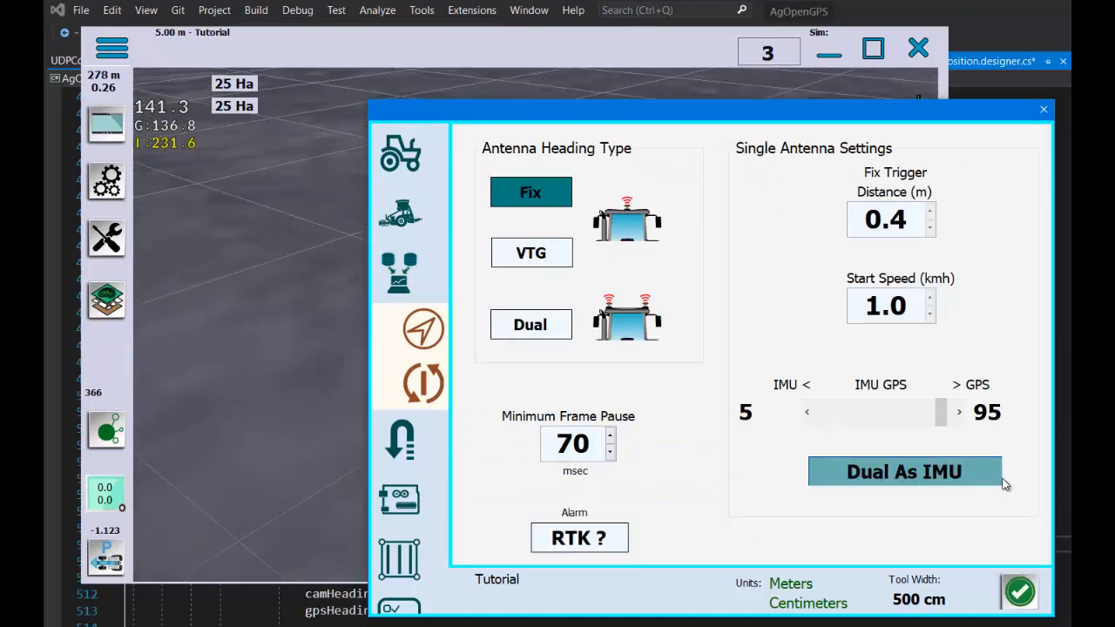
# - Set the Dual As IMU slider to 0 IMU / 100 GPS and turn the tractor to about 269°
pyautogui.moveTo(939, 412); pyautogui.dragTo(958, 411)
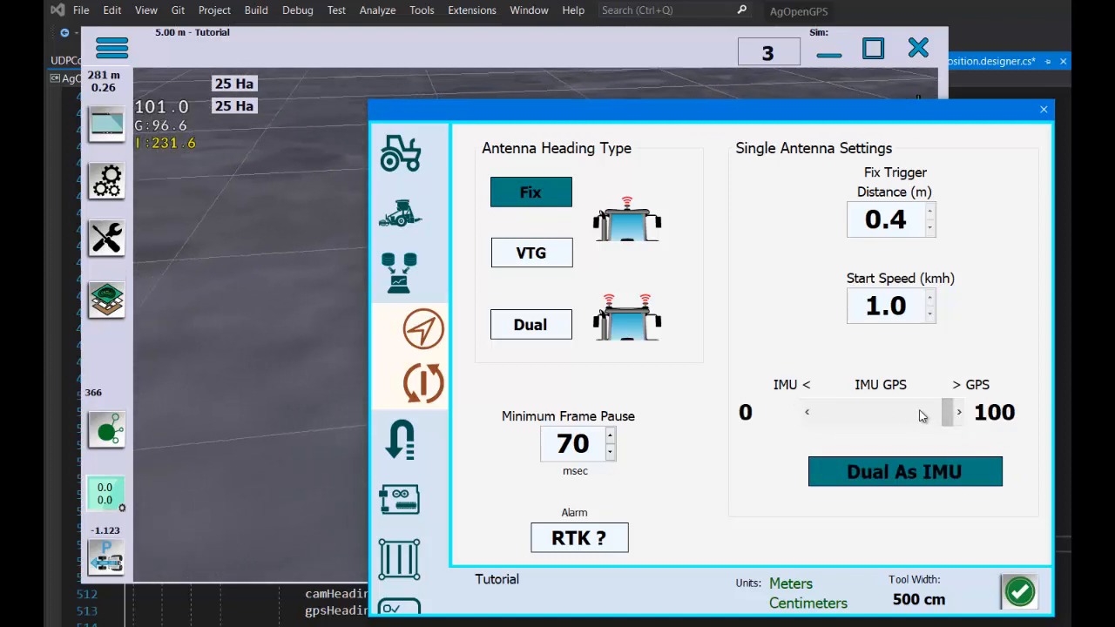
pyautogui.moveTo(945, 411); pyautogui.dragTo(815, 411)
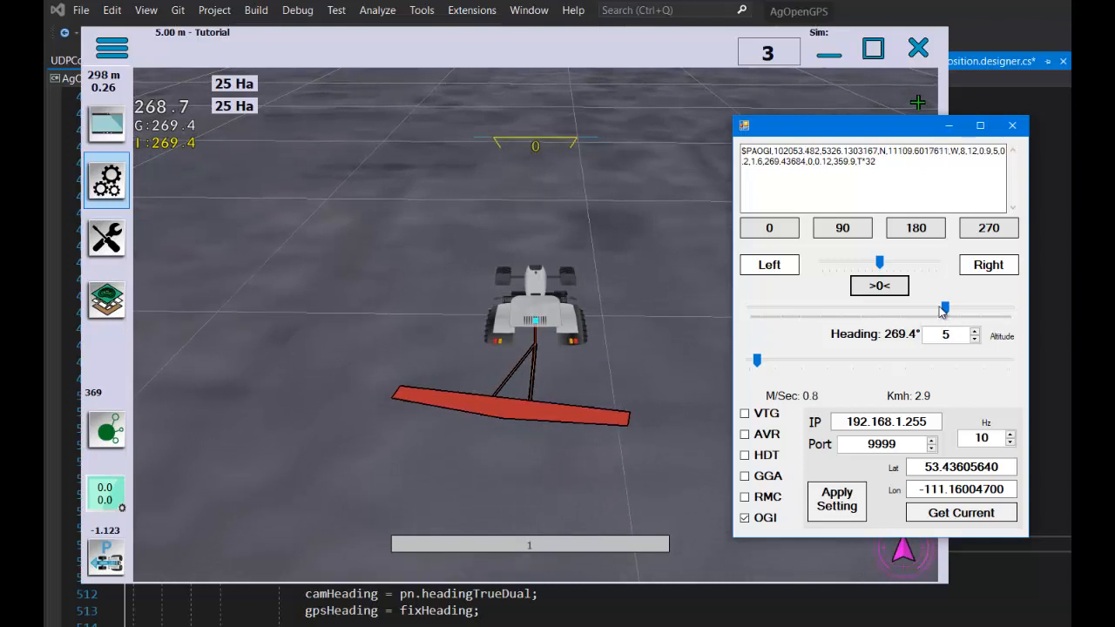
# - Swing the simulator heading slider to about 225°
pyautogui.moveTo(945, 310); pyautogui.dragTo(938, 310)
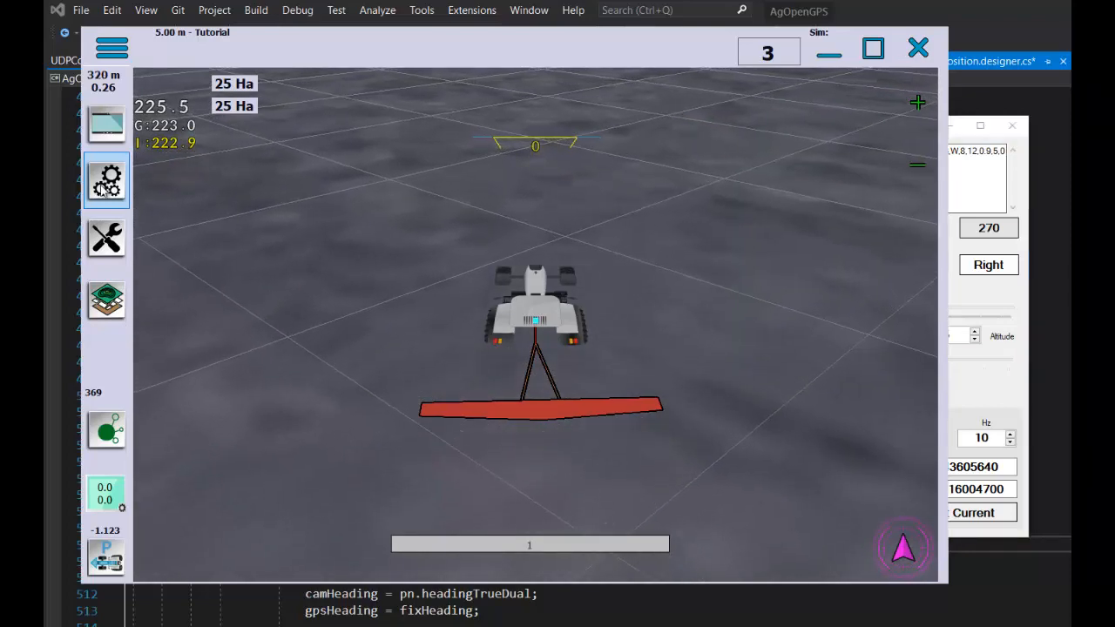
# - In Antenna Heading settings, weight the IMU/GPS blend to 99 IMU / 1 GPS
pyautogui.click(105, 181)
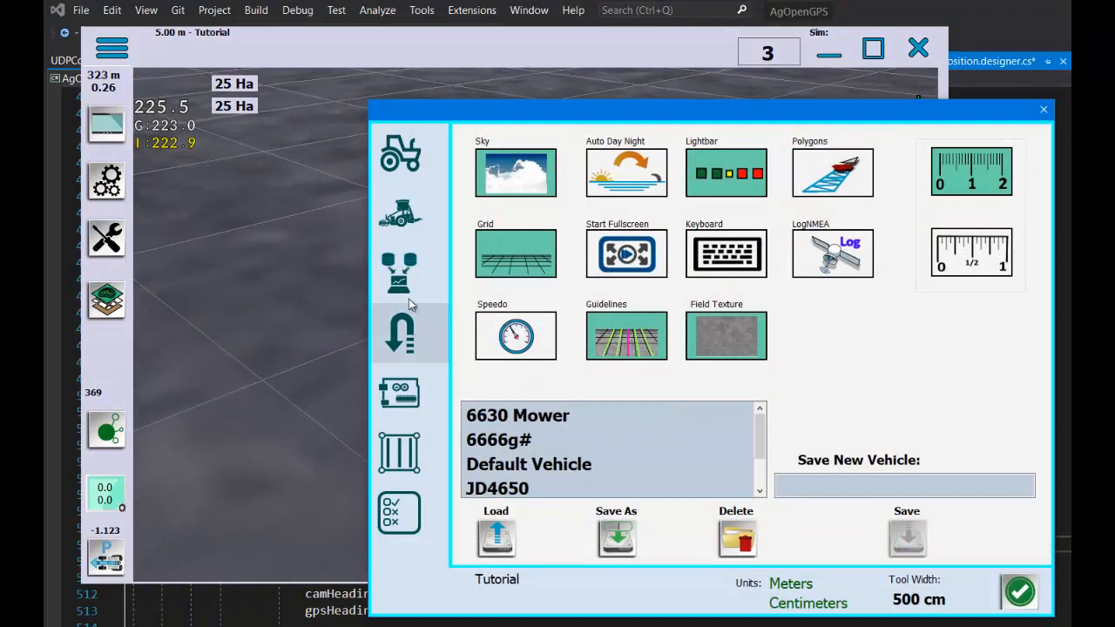
pyautogui.click(401, 332)
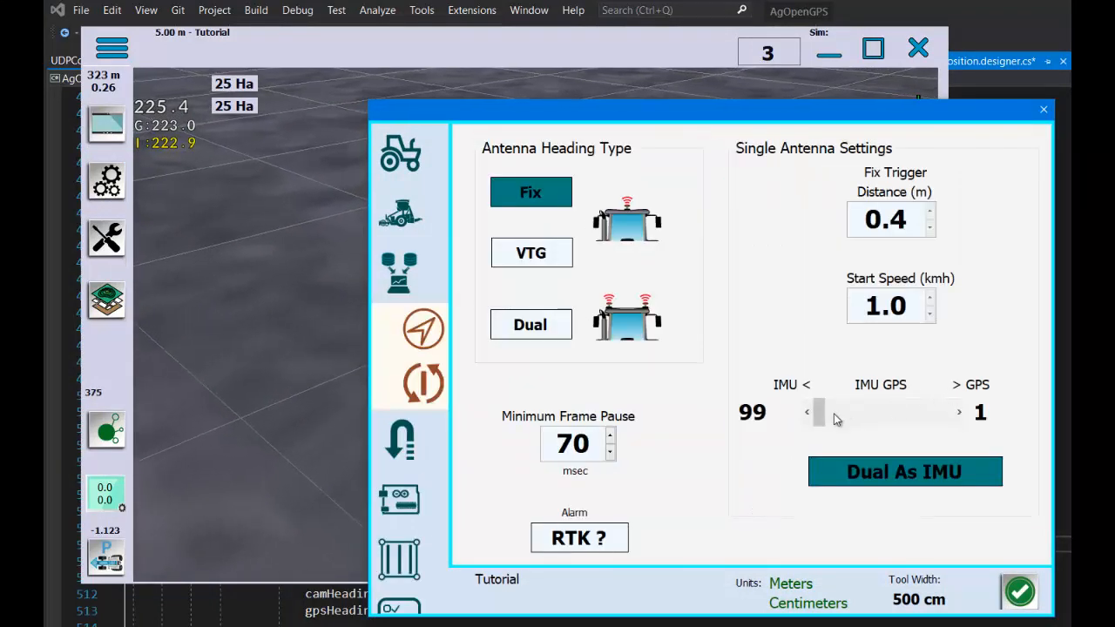
pyautogui.moveTo(818, 412); pyautogui.dragTo(891, 411)
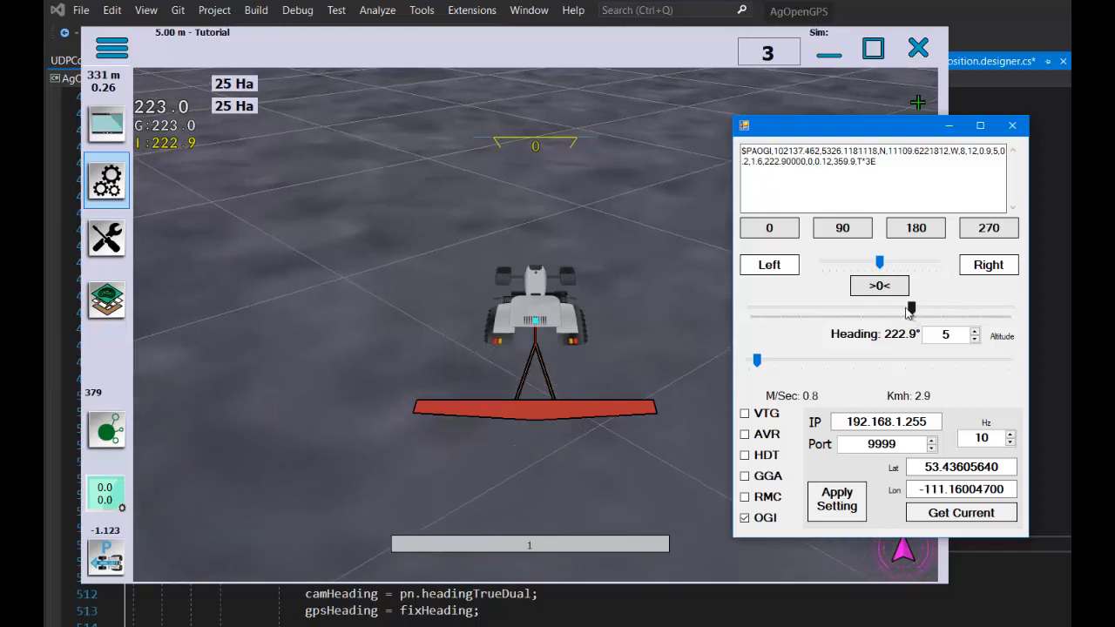
# - Turn the simulated tractor heading to about 143°
pyautogui.moveTo(910, 310); pyautogui.dragTo(845, 310)
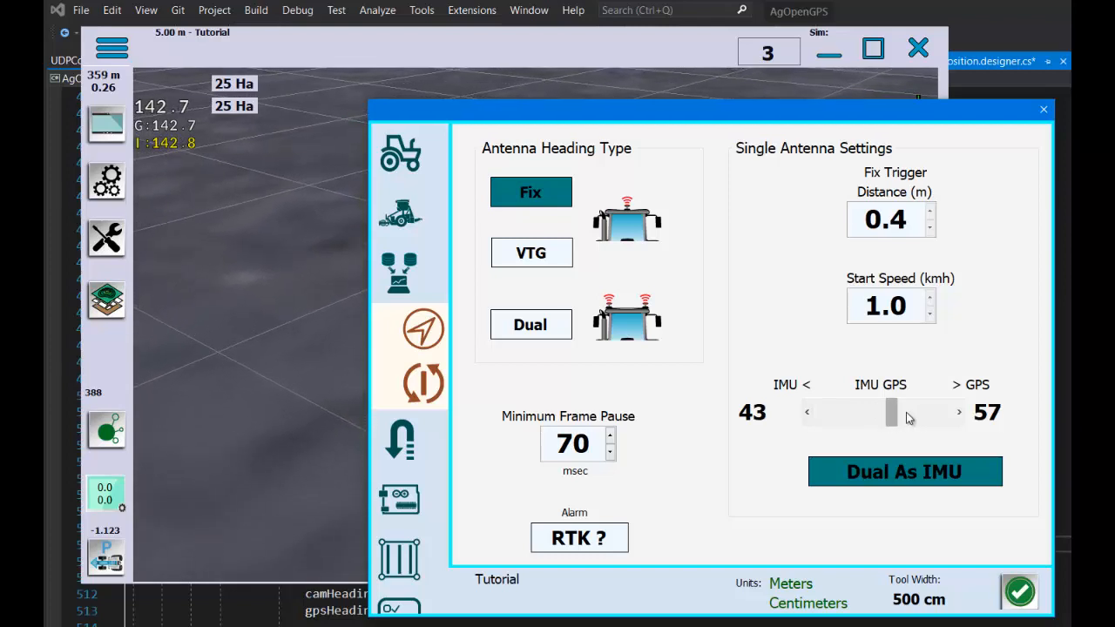
# - Shift the IMU/GPS heading blend to 3 IMU / 97 GPS with Fix heading kept
pyautogui.moveTo(891, 411); pyautogui.dragTo(944, 411)
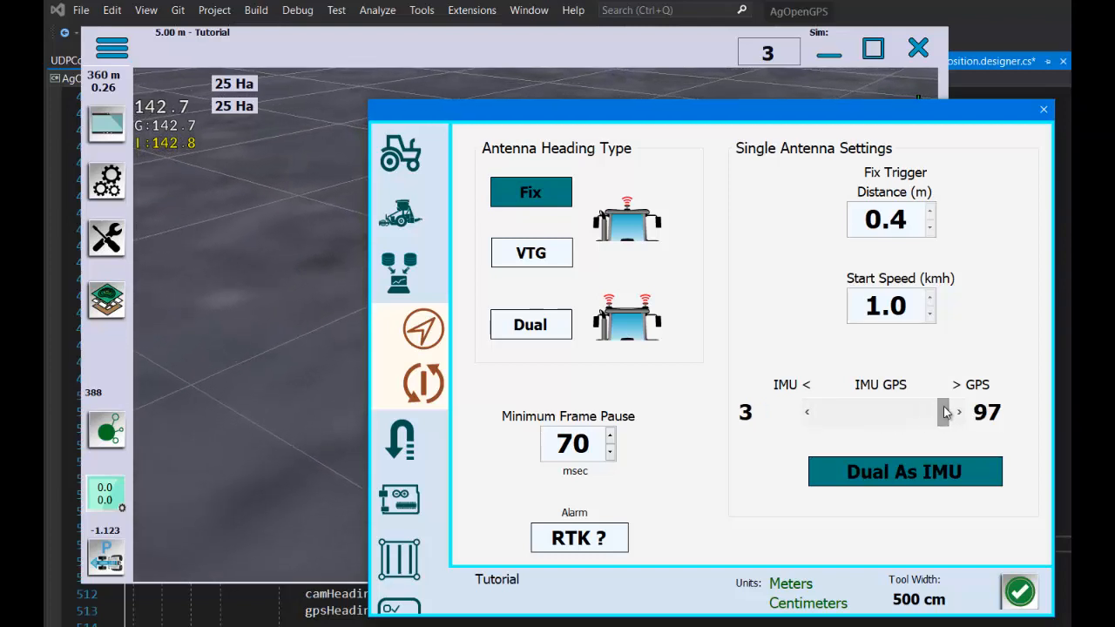
pyautogui.moveTo(1000, 364)
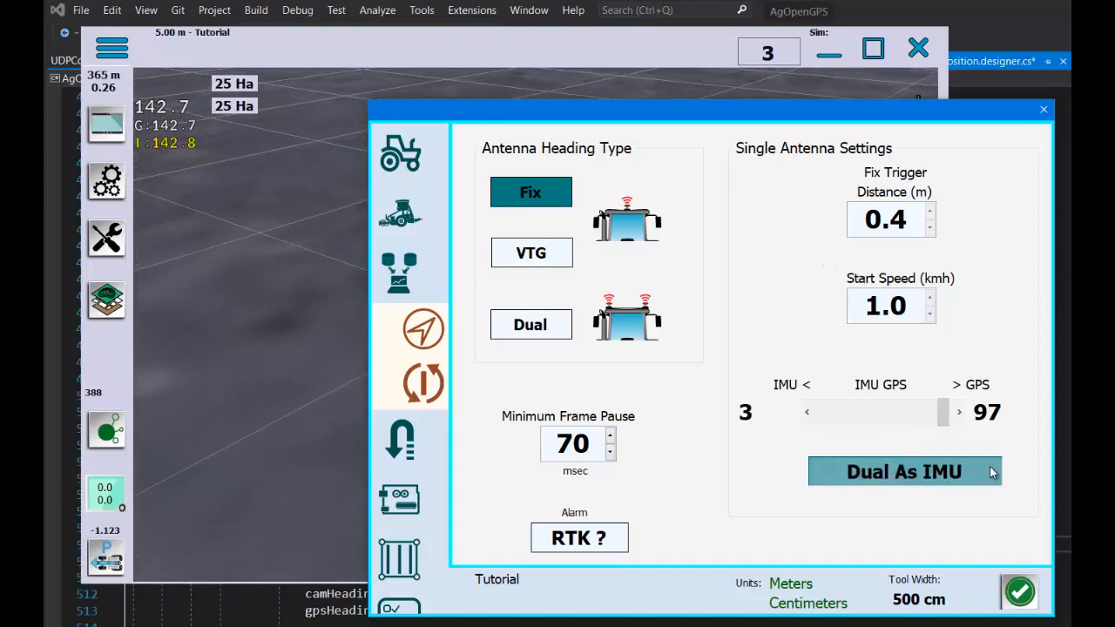
pyautogui.moveTo(955, 251)
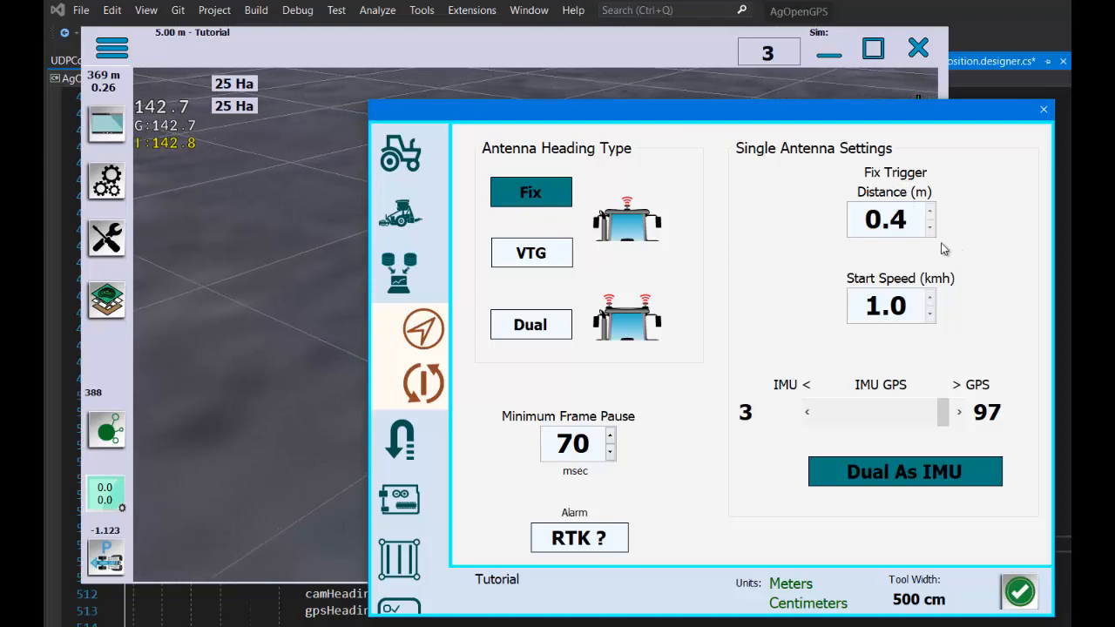
pyautogui.moveTo(997, 326)
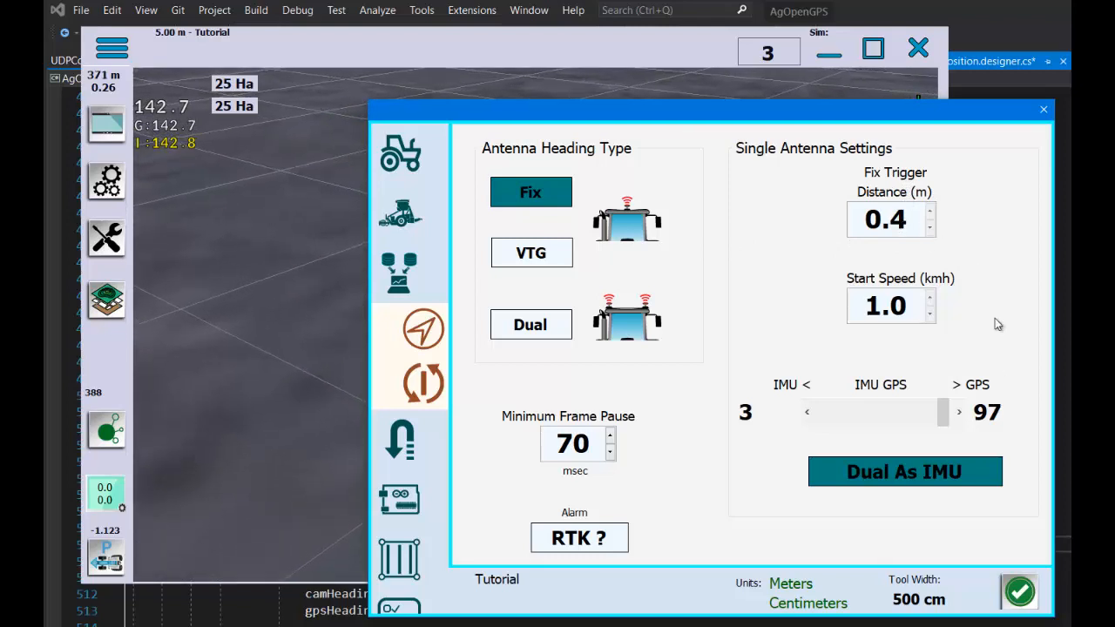
pyautogui.moveTo(983, 265)
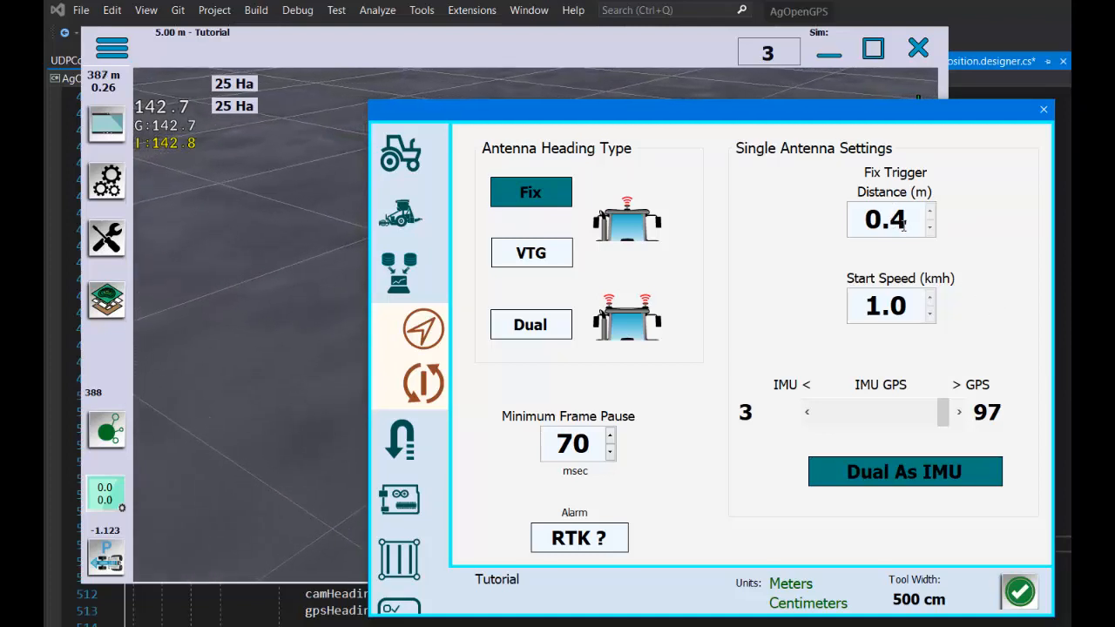
pyautogui.moveTo(969, 241)
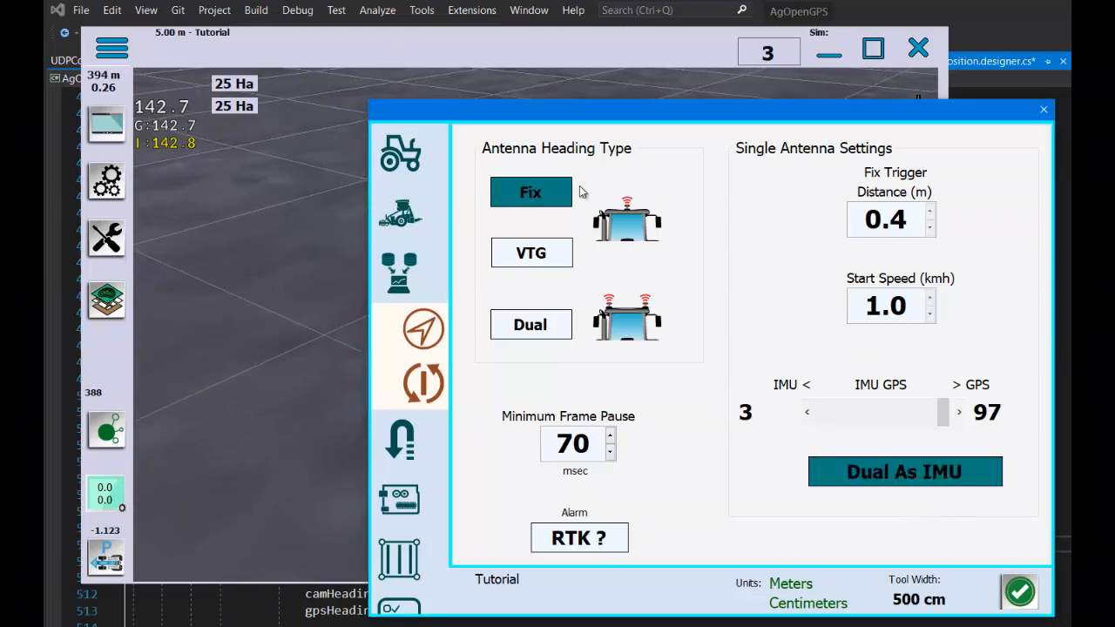
pyautogui.moveTo(592, 155)
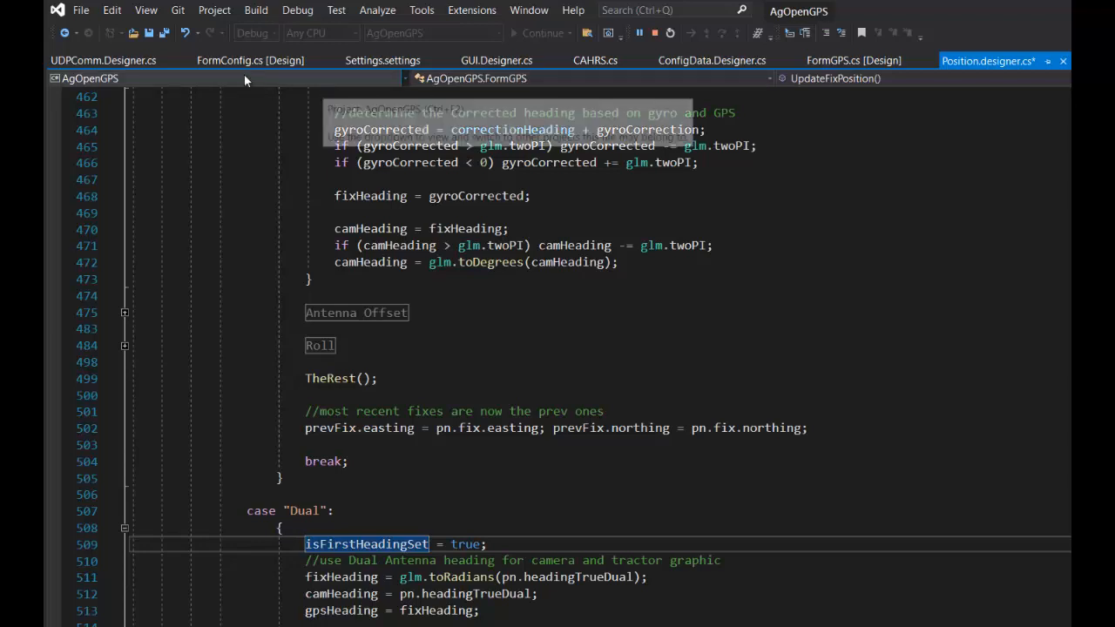
# - Review ReceiveFromAgIO in UDPComm.Designer.cs, then show UpdateFixPosition in Position.designer.cs
pyautogui.click(103, 61)
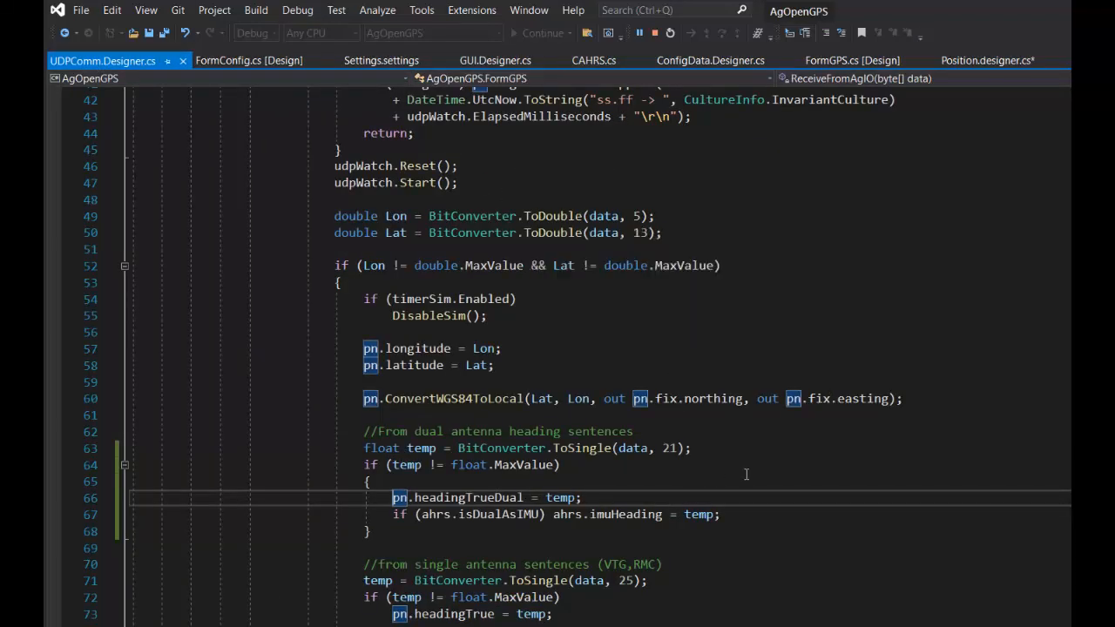
pyautogui.scroll(-3)
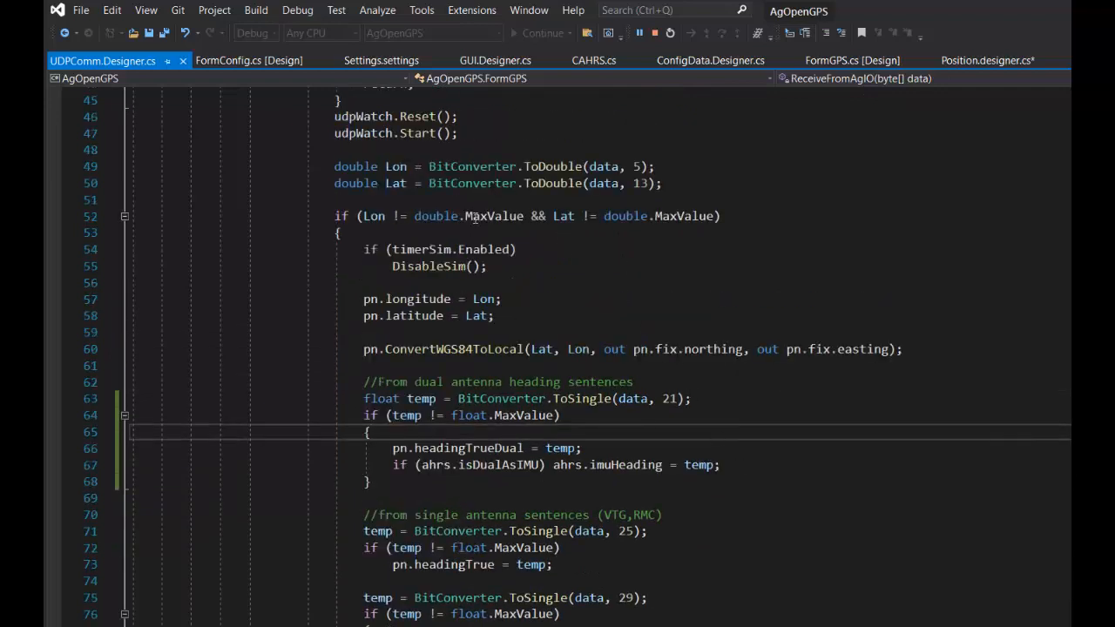
pyautogui.moveTo(582, 356)
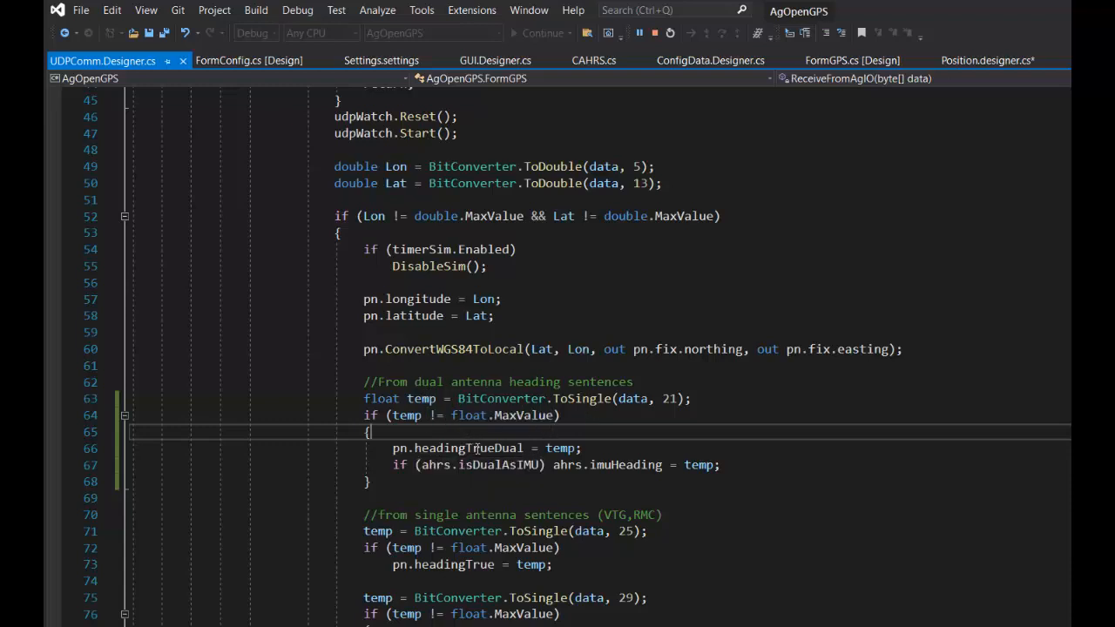
pyautogui.moveTo(512, 448)
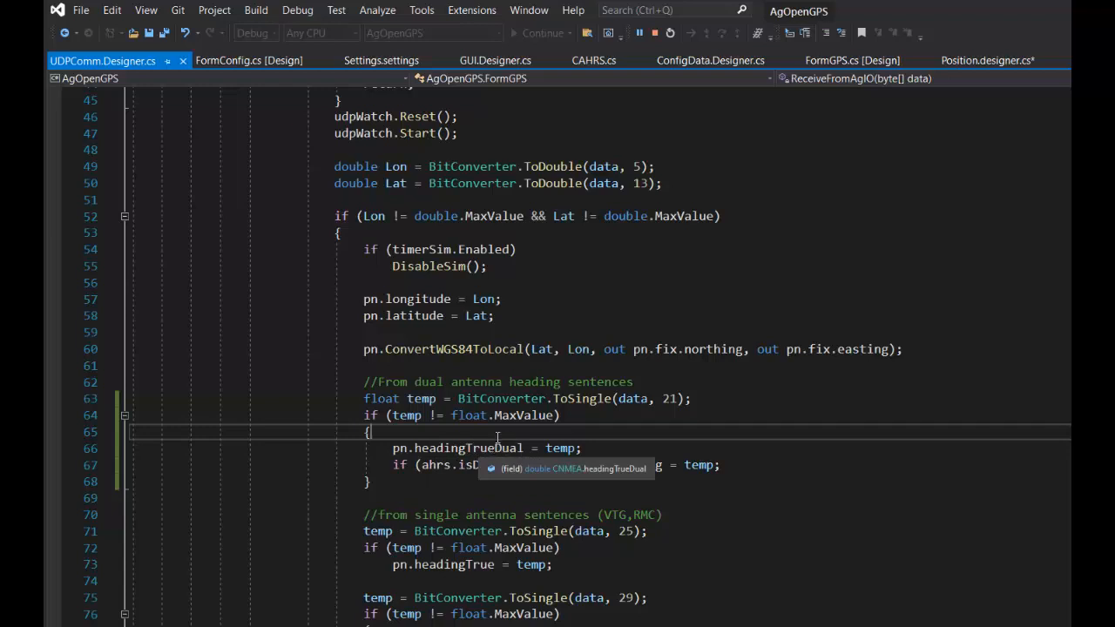
pyautogui.moveTo(798, 387)
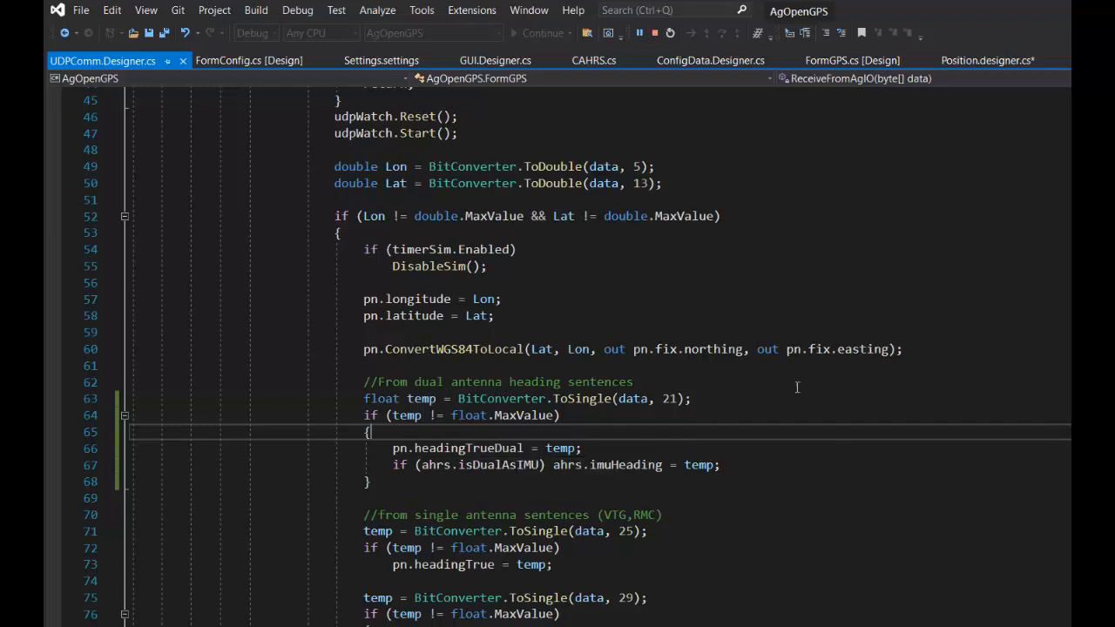
pyautogui.moveTo(432, 502)
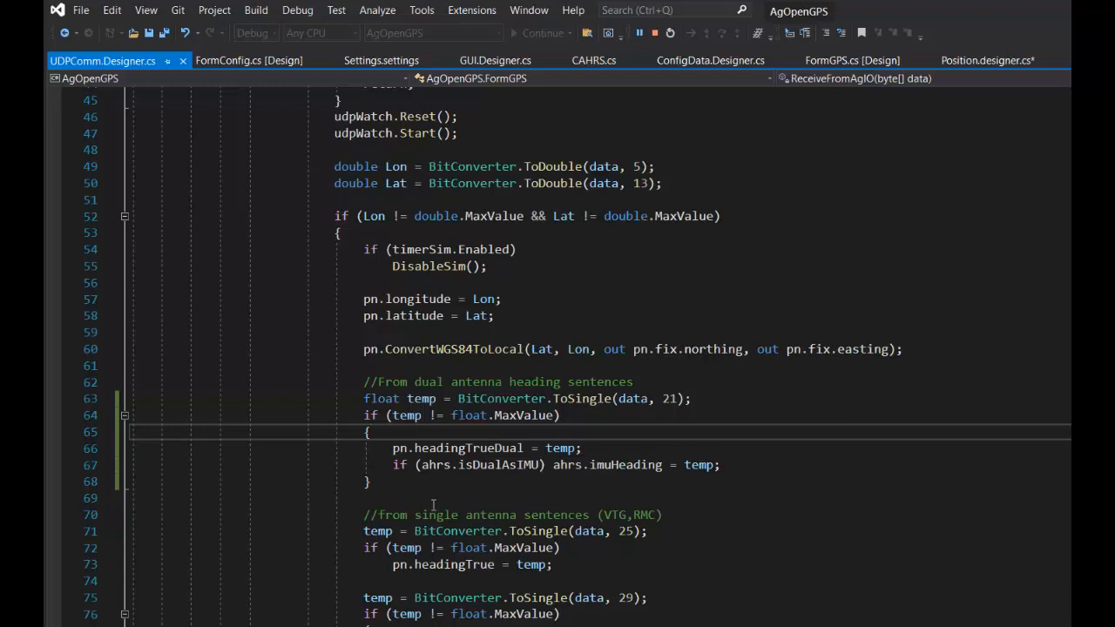
pyautogui.moveTo(495, 476)
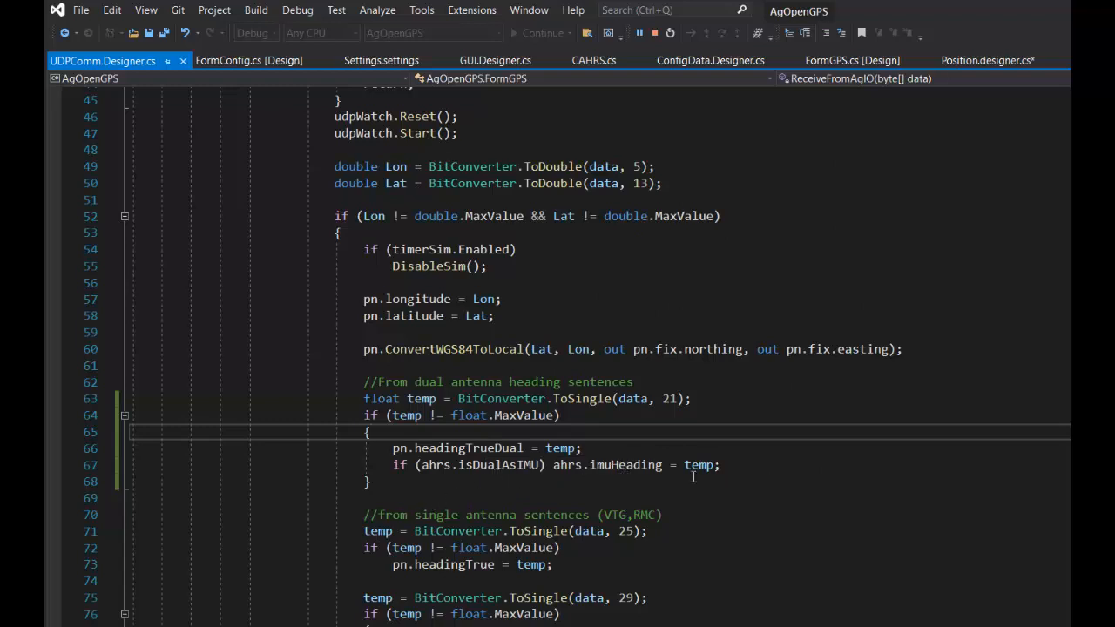
pyautogui.moveTo(626, 465)
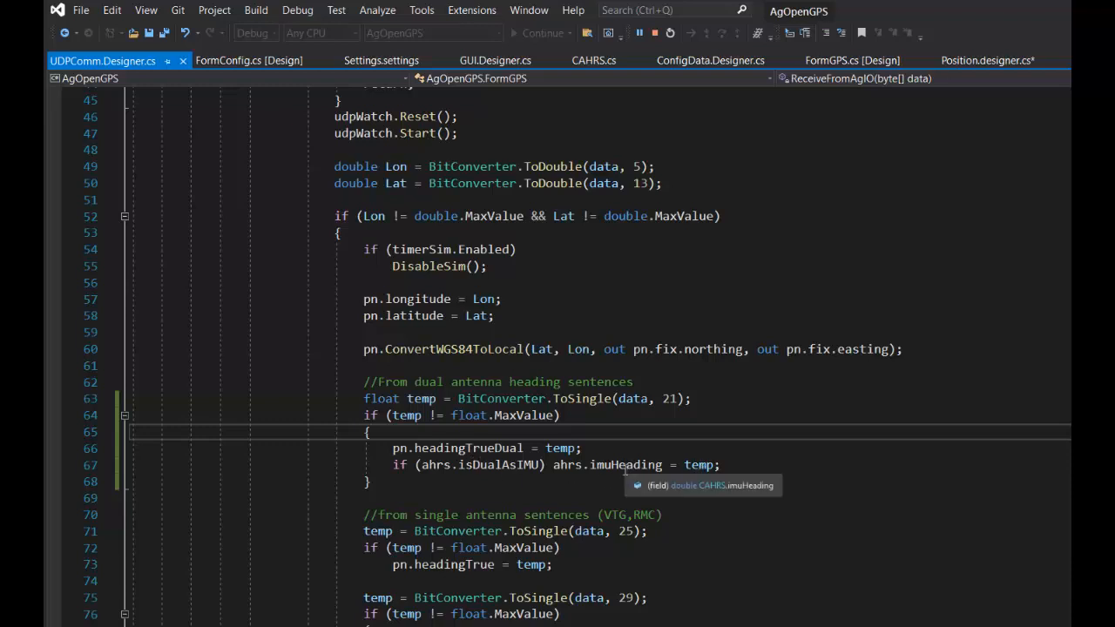
pyautogui.moveTo(735, 319)
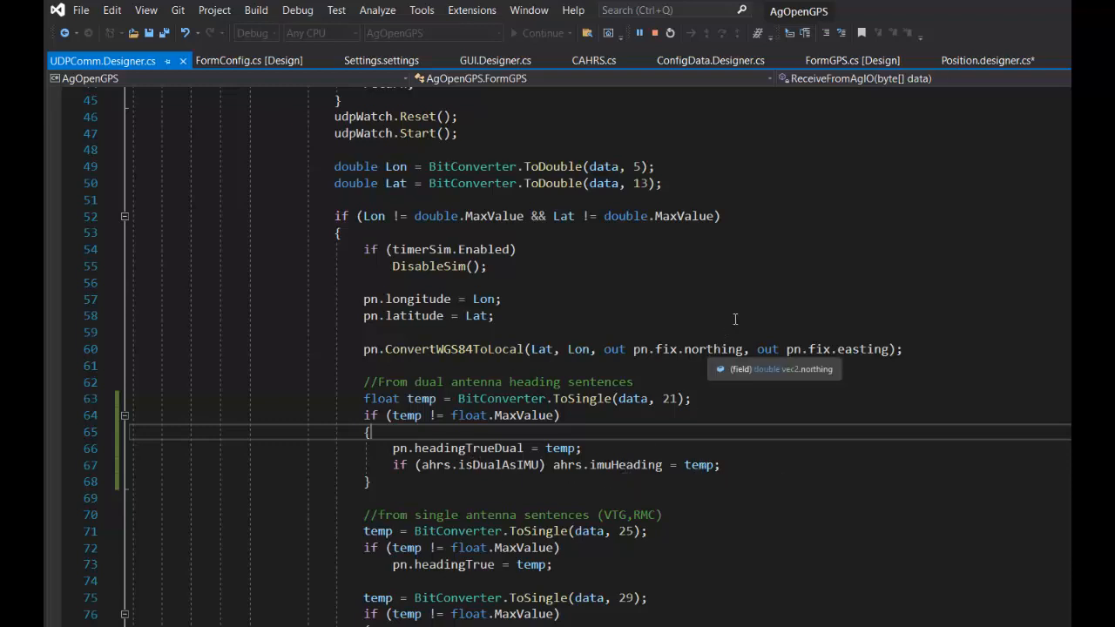
pyautogui.click(986, 59)
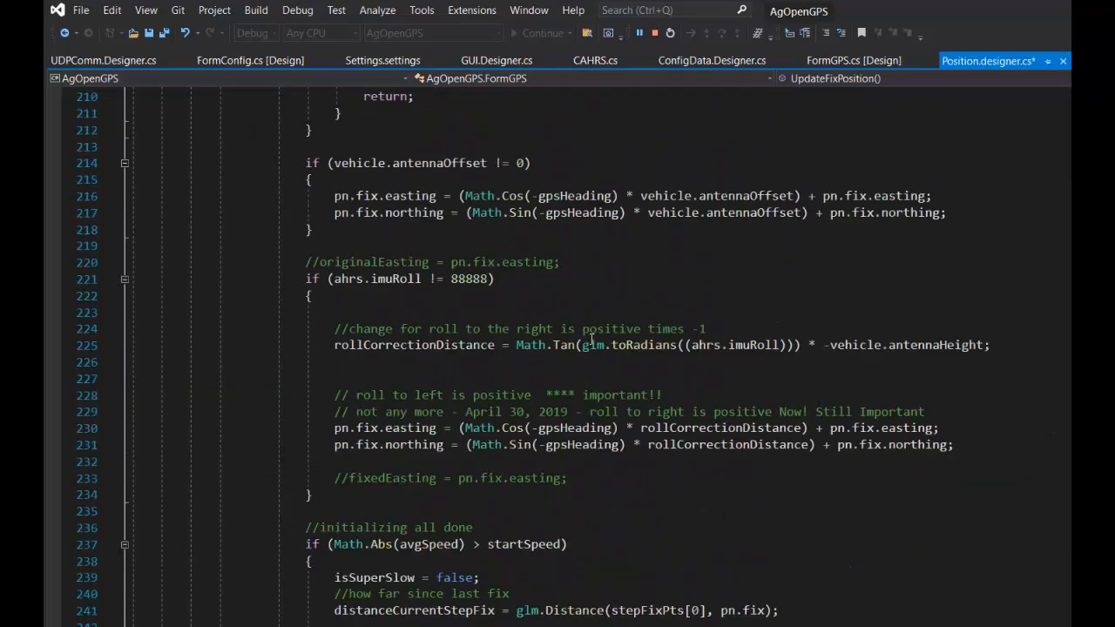
pyautogui.scroll(-3)
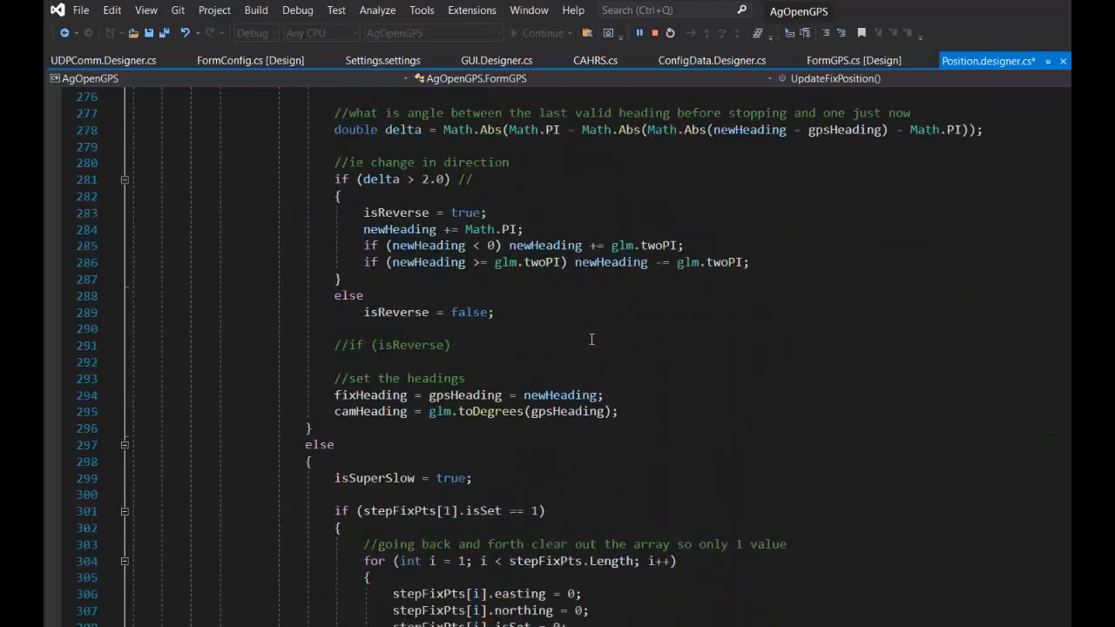
pyautogui.scroll(-3)
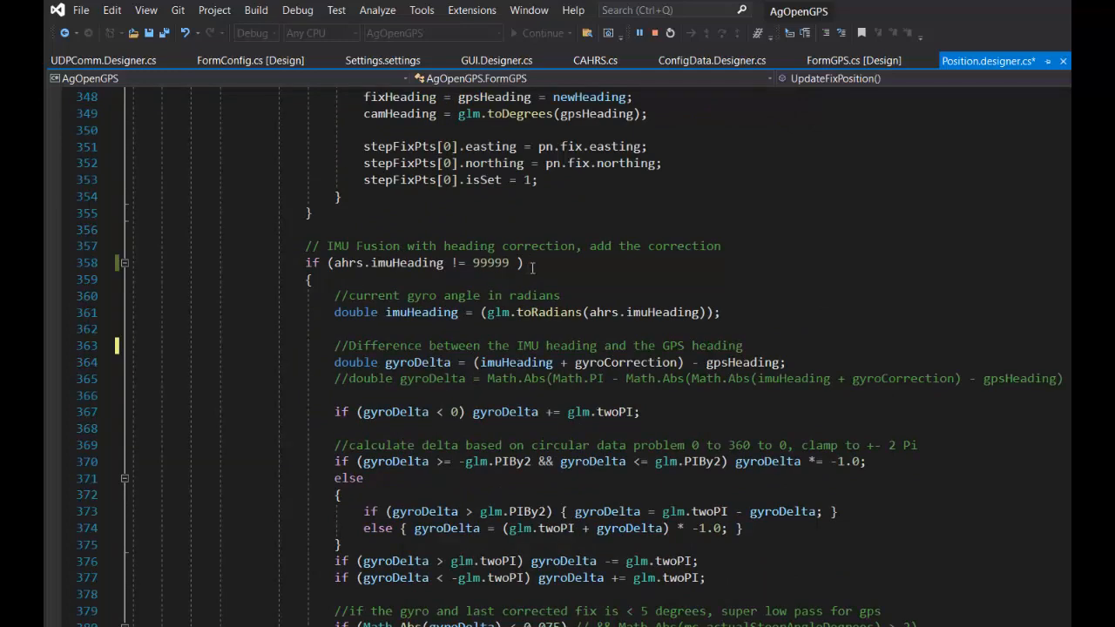
pyautogui.moveTo(542, 528)
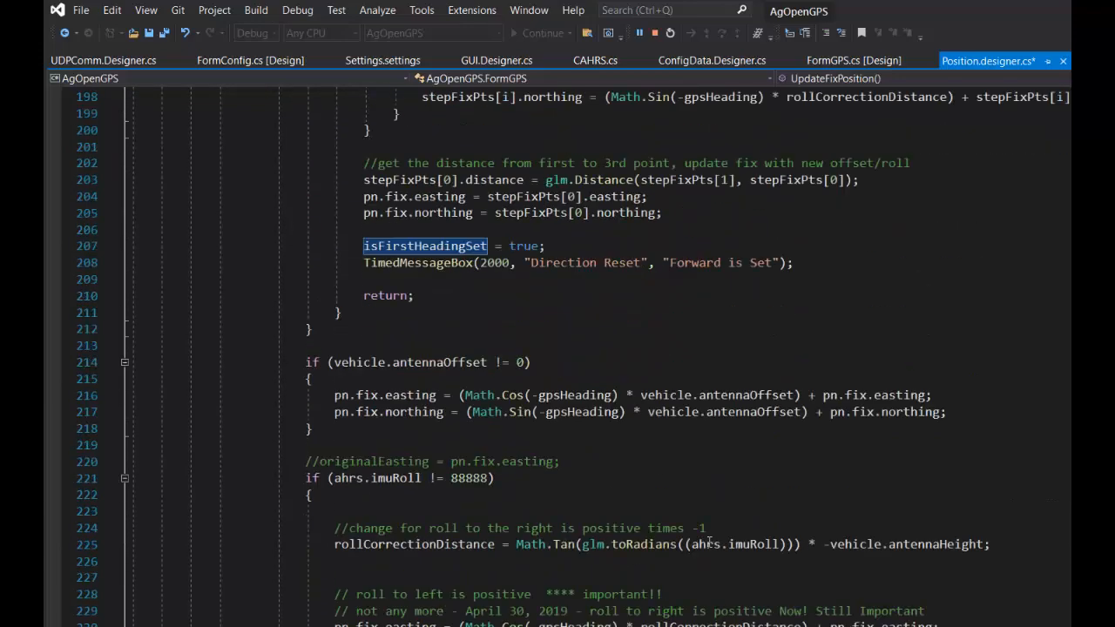
pyautogui.scroll(-3)
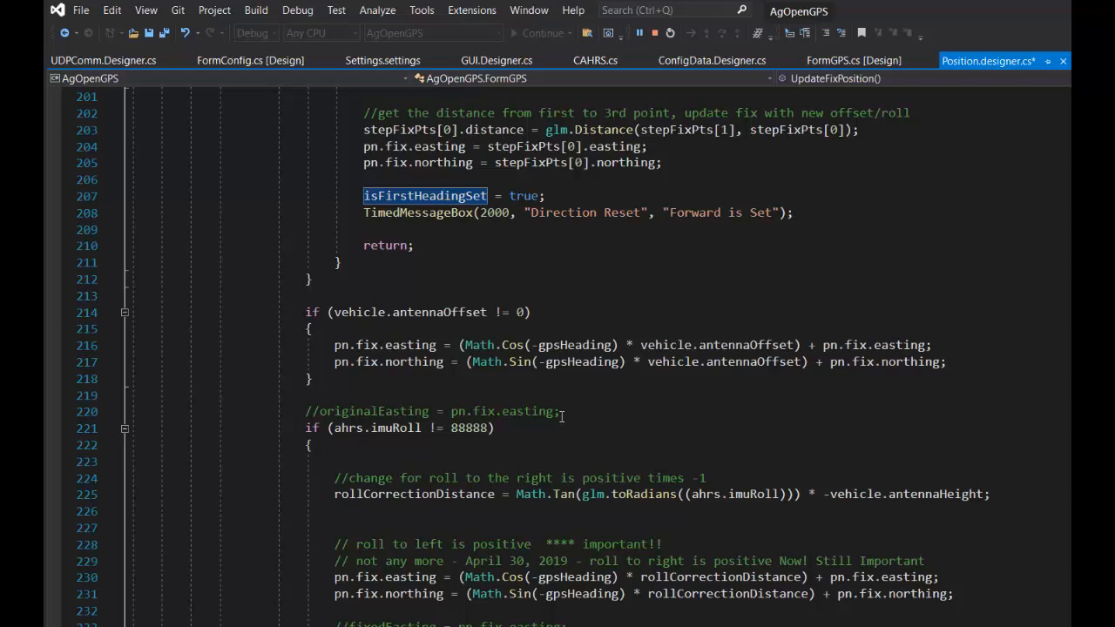
pyautogui.moveTo(702, 394)
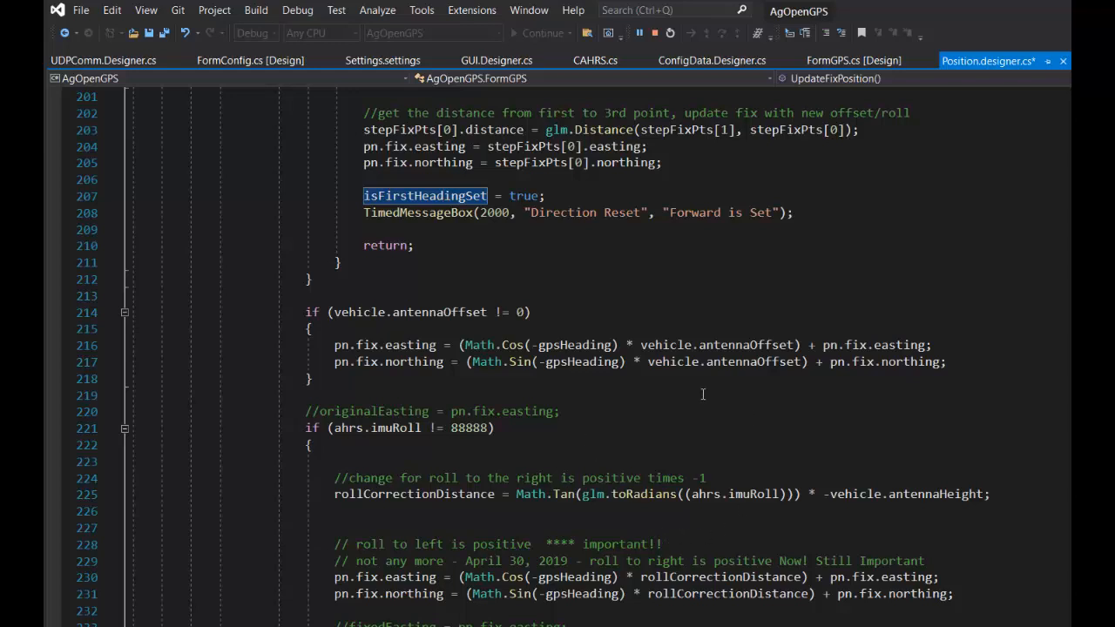
pyautogui.moveTo(594, 409)
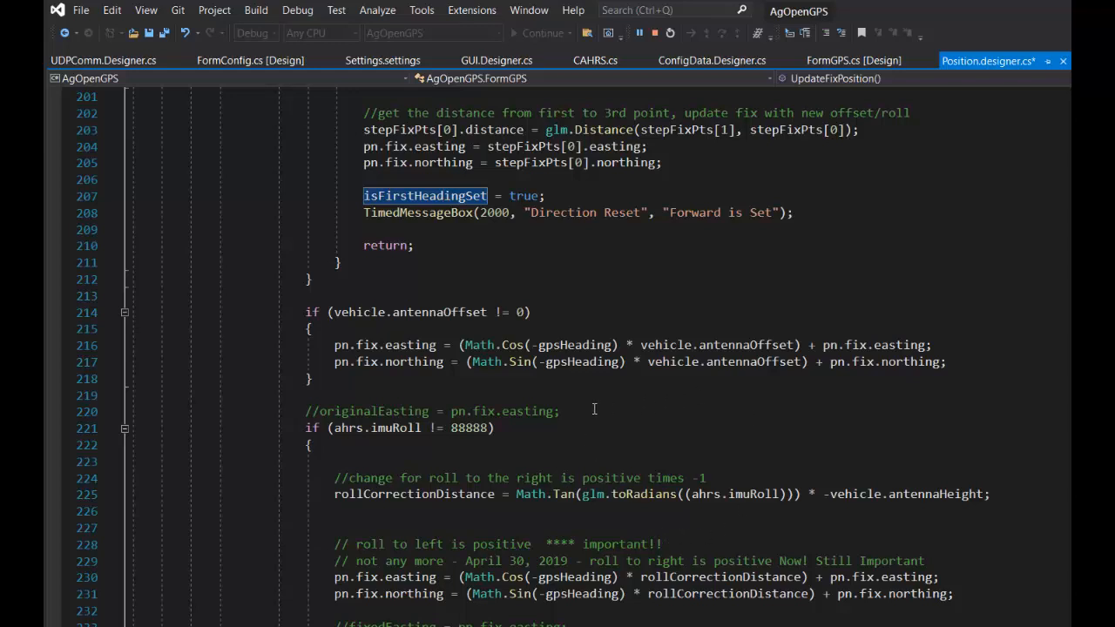